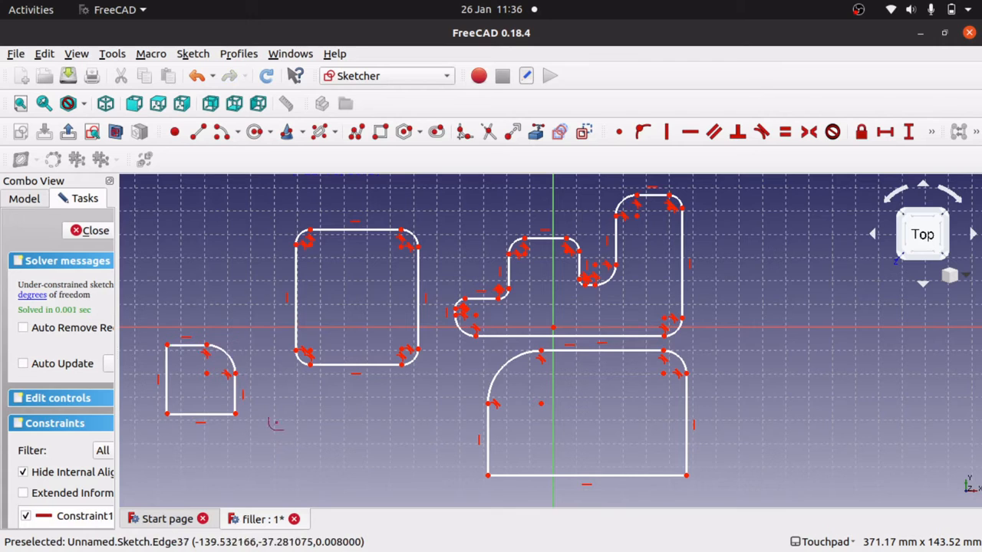
mouse_move(231, 366)
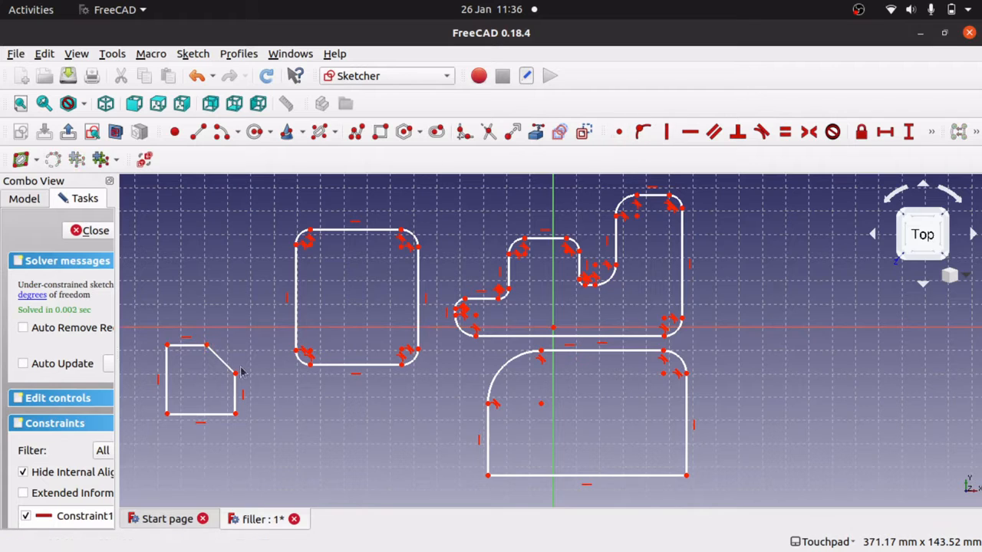
mouse_move(212, 368)
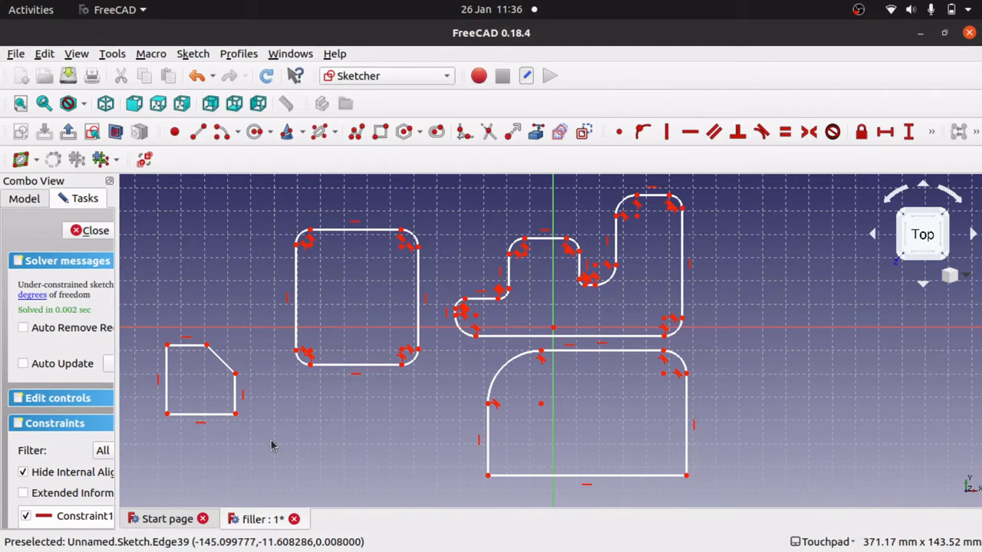
mouse_move(190, 388)
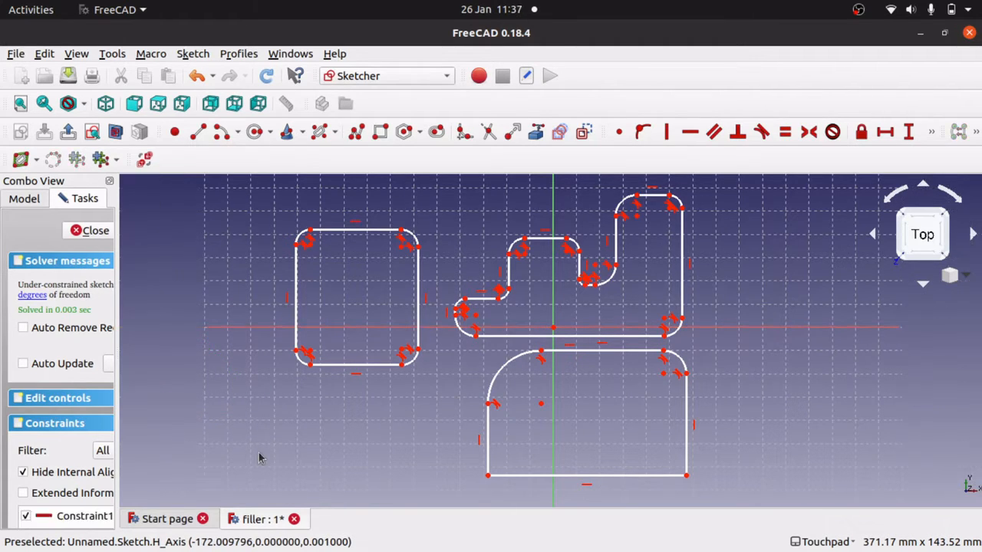
mouse_move(756, 360)
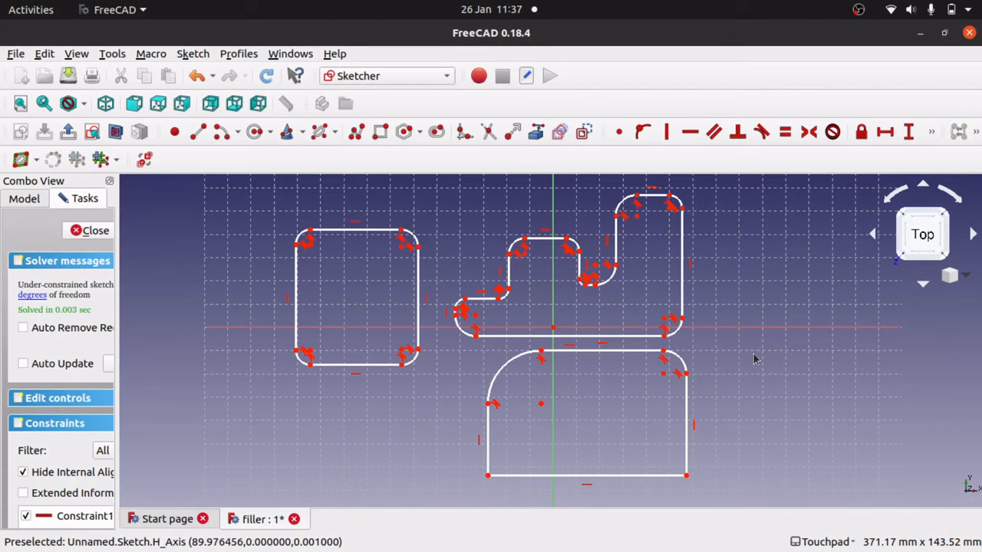
mouse_move(772, 364)
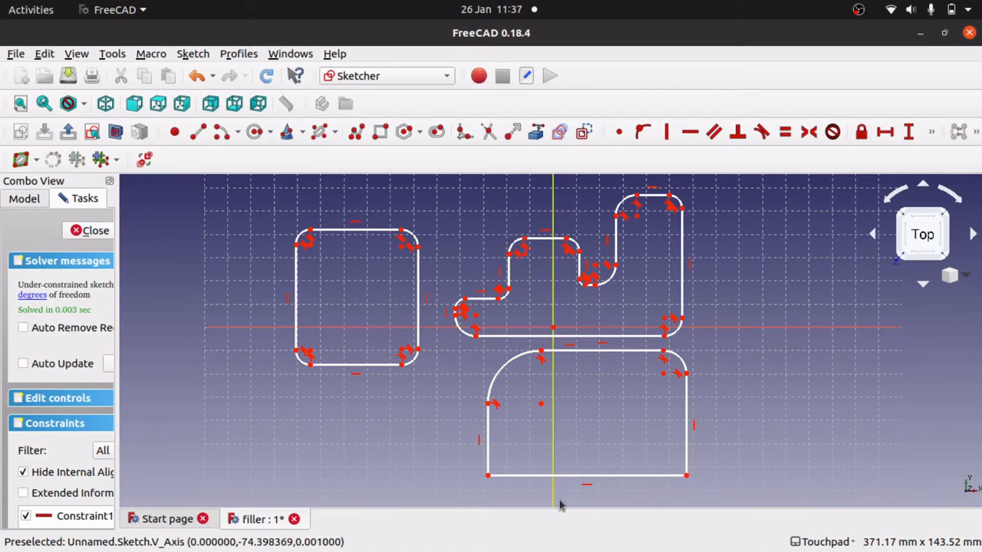
mouse_move(666, 395)
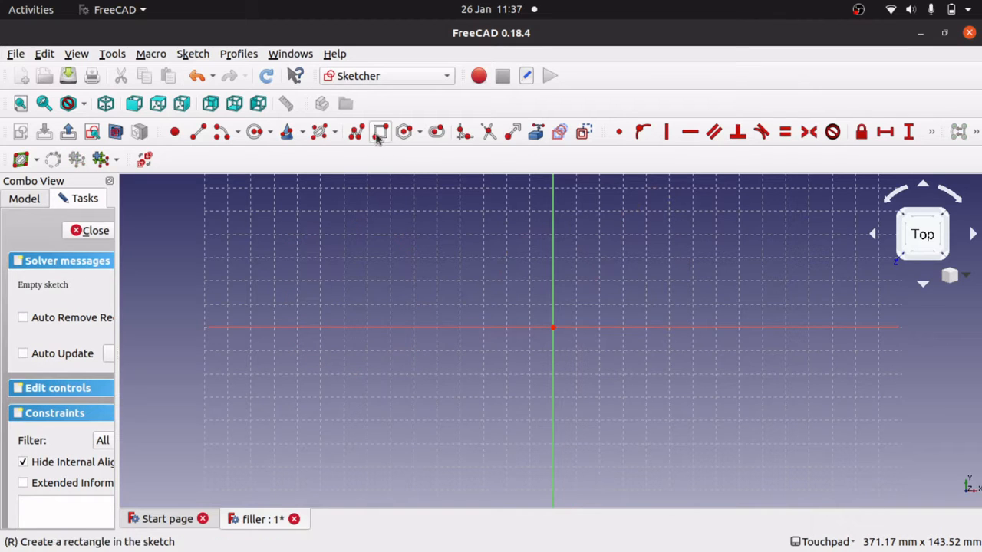
- Switch to the Sketcher rectangle tool to draw a rectangle around the origin
click(380, 132)
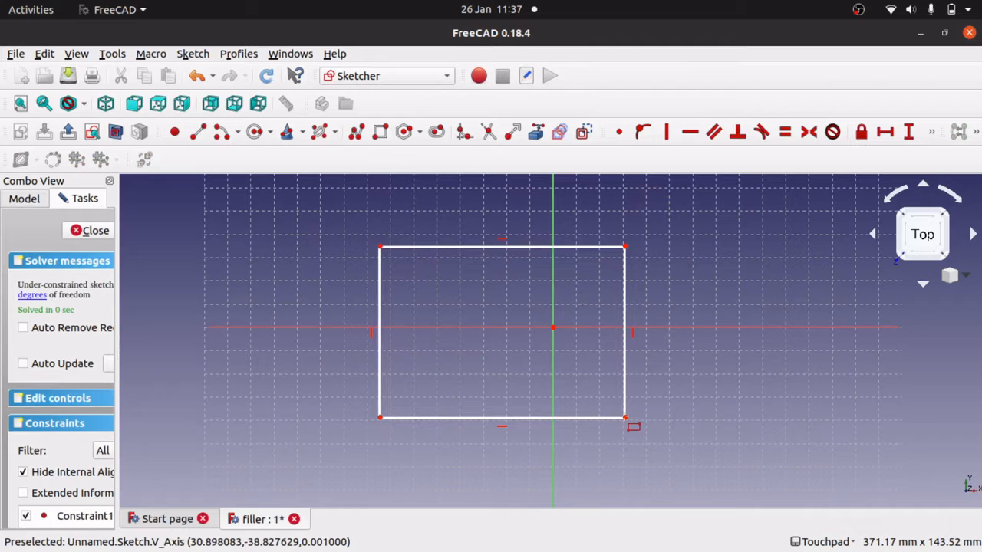
mouse_move(384, 215)
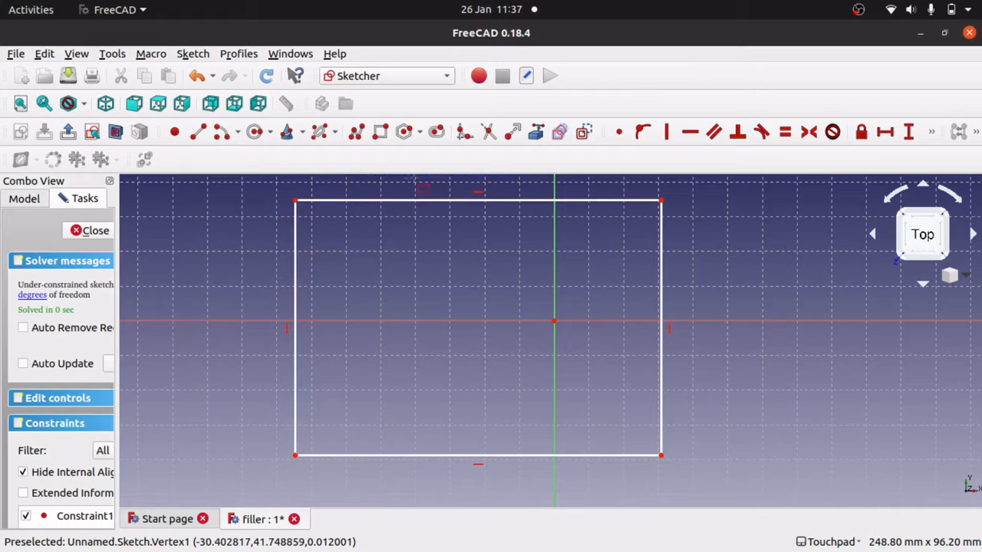
mouse_move(550, 207)
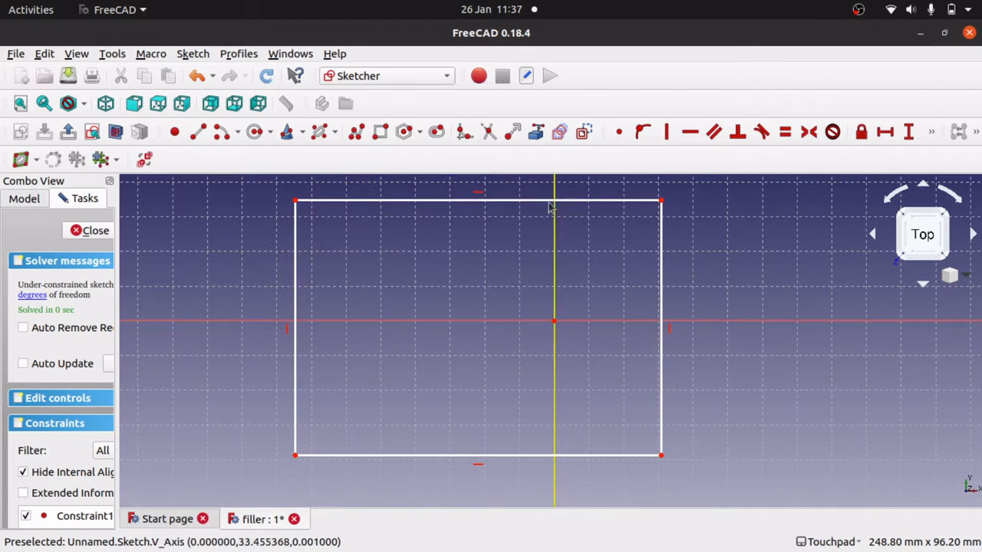
mouse_move(466, 132)
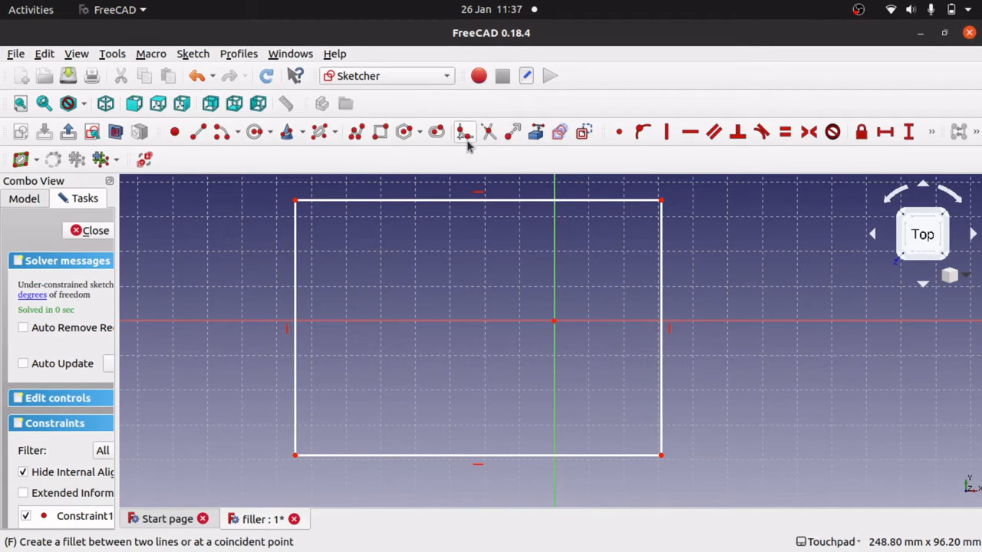
mouse_move(464, 132)
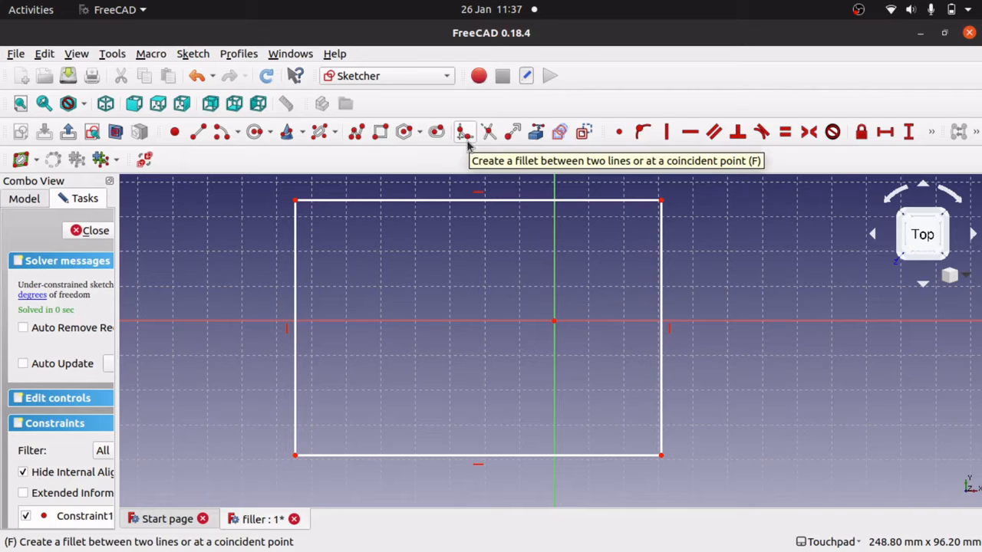
mouse_move(342, 201)
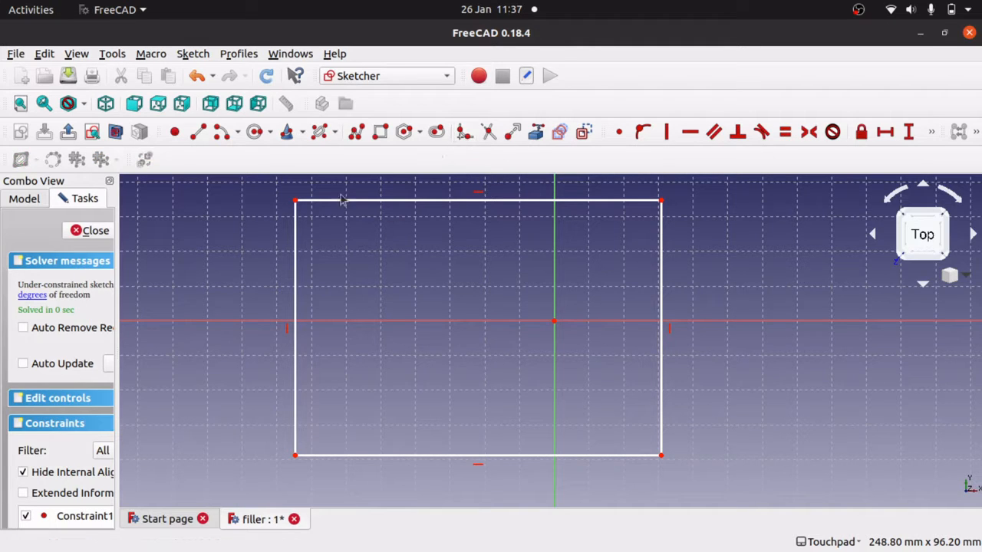
mouse_move(294, 200)
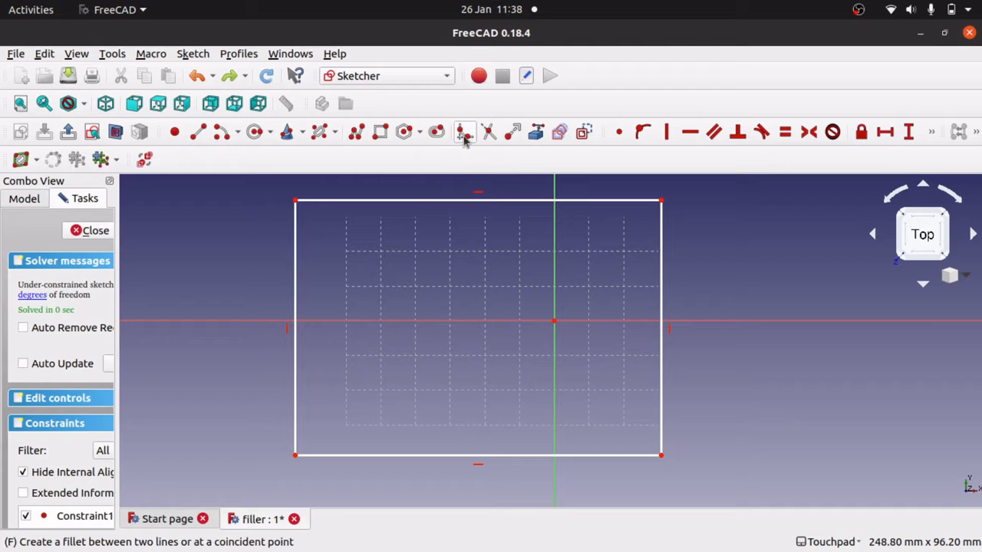
mouse_move(297, 245)
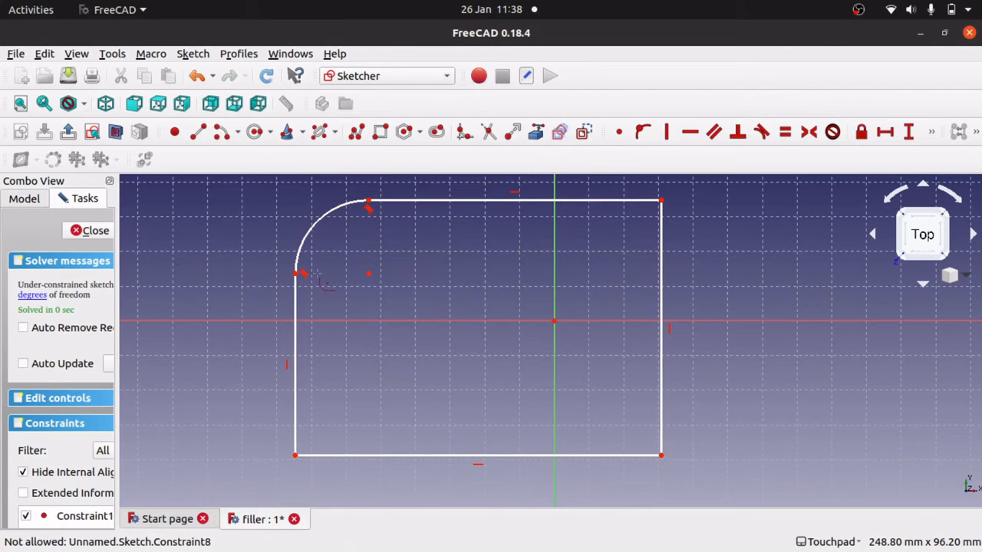
mouse_move(387, 237)
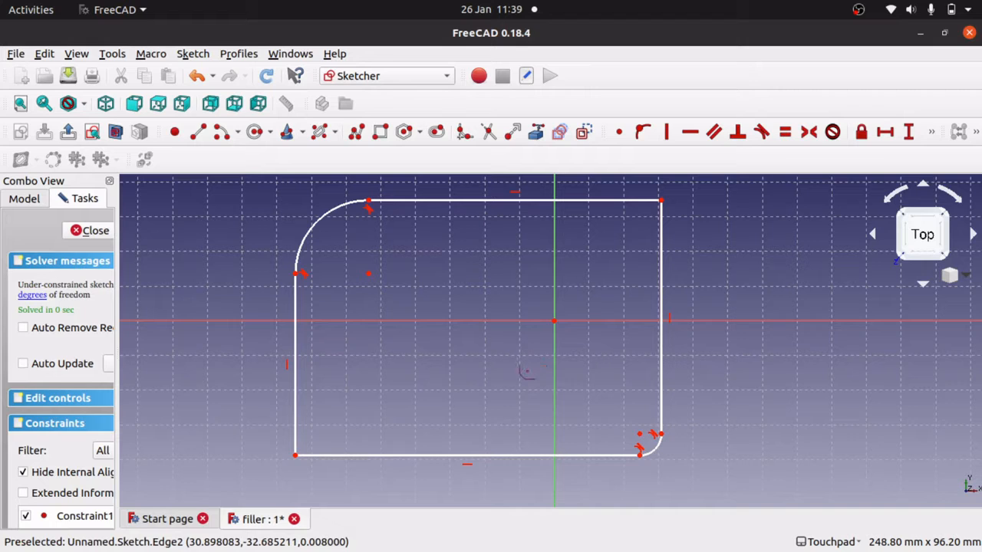
mouse_move(415, 270)
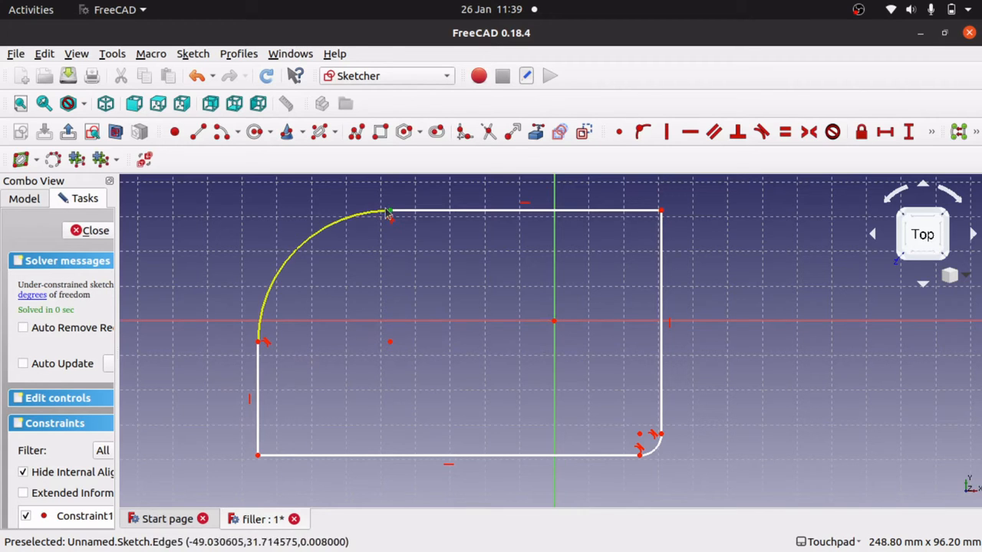
mouse_move(462, 273)
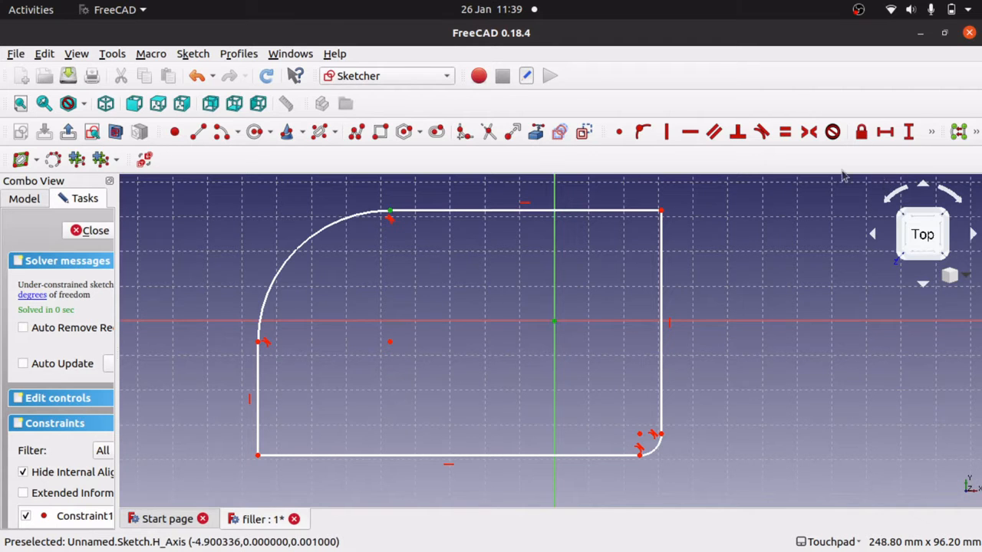
- Constrain the upper-left arc's top end 31.82 mm above the origin
click(886, 131)
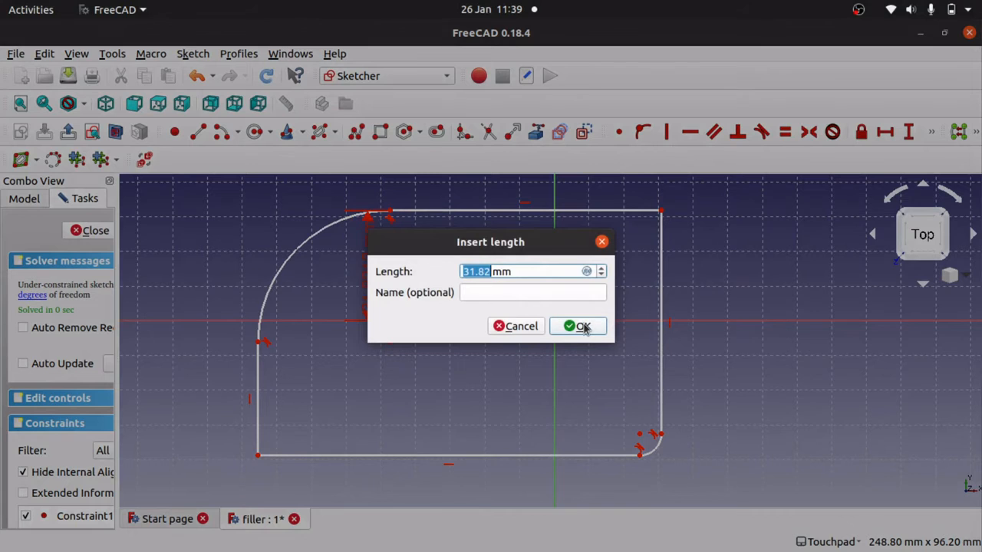
click(580, 326)
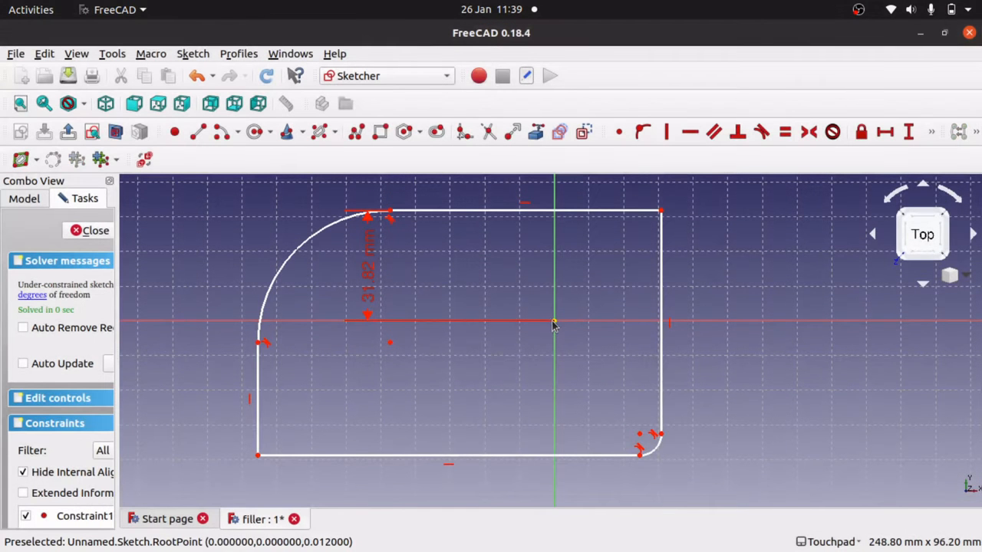
mouse_move(387, 215)
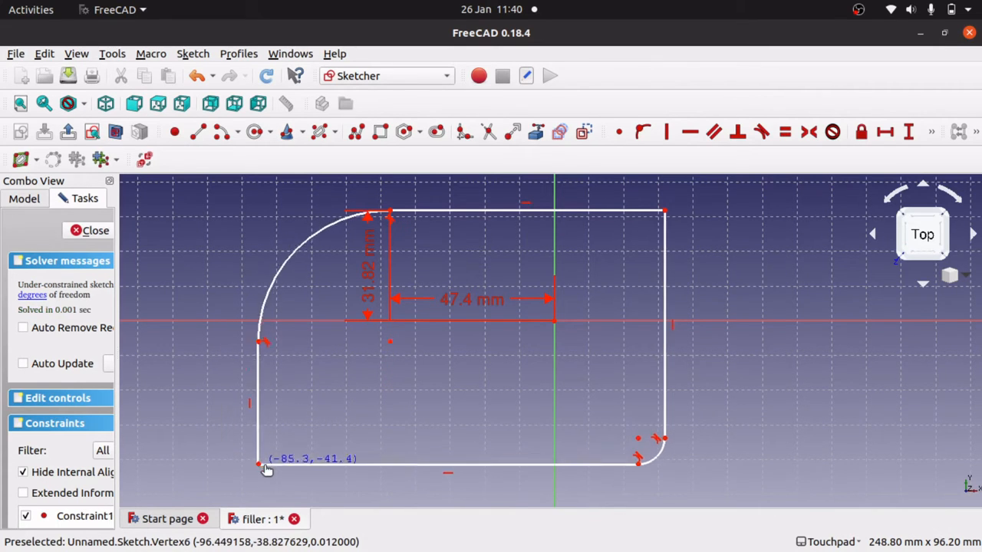
- Drag the profile's bottom-left corner inward
drag(259, 465, 225, 455)
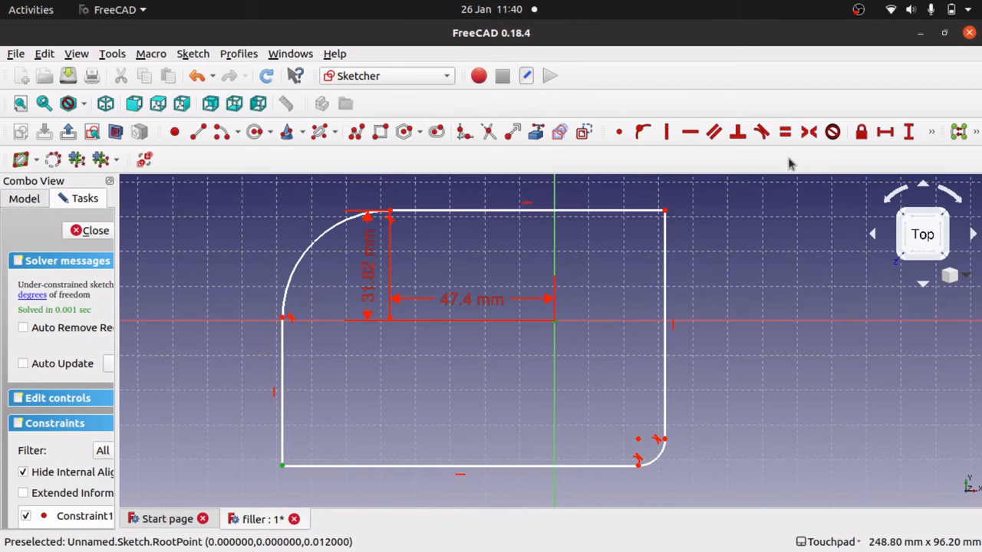
mouse_move(907, 134)
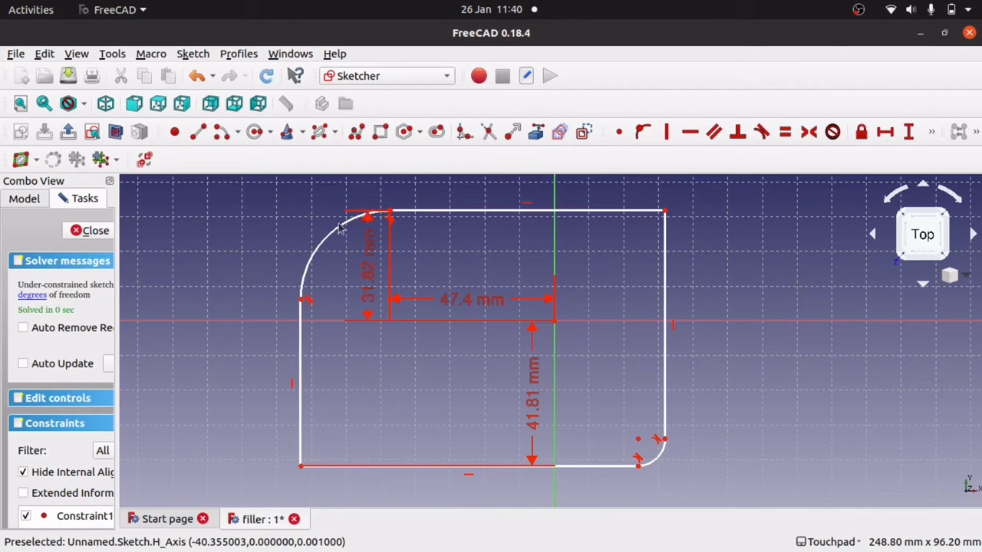
mouse_move(301, 303)
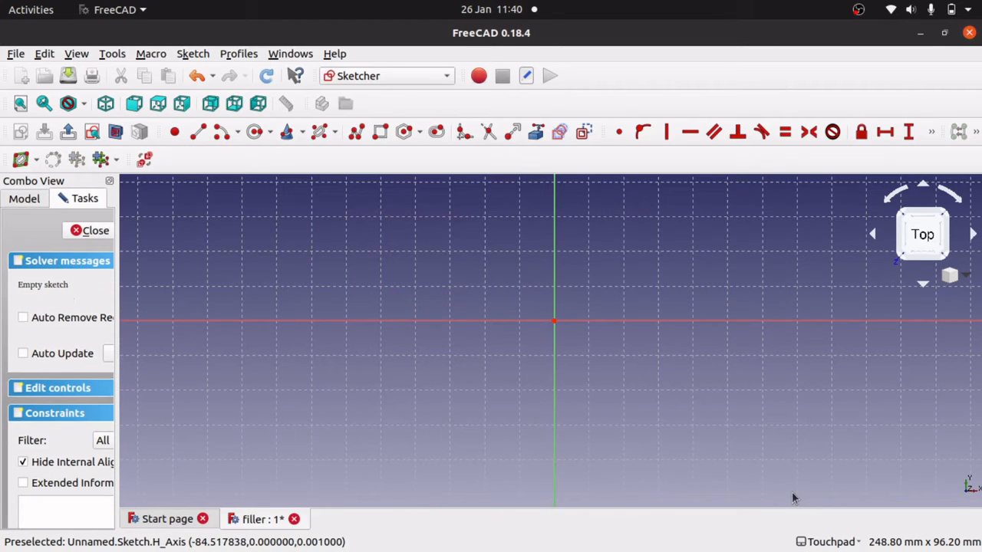
mouse_move(318, 115)
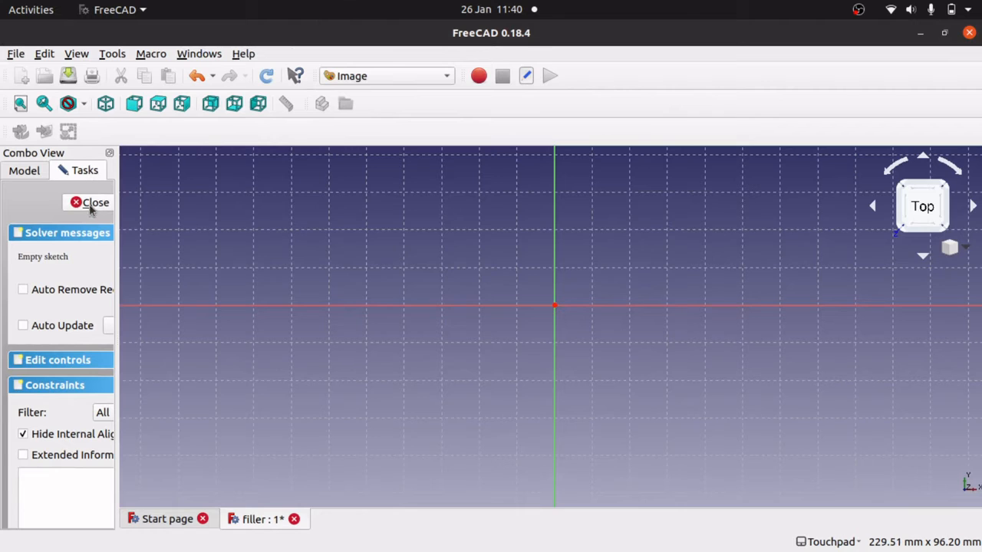
- Close the sketch, switch to the Image workbench and start creating a planar image
click(92, 202)
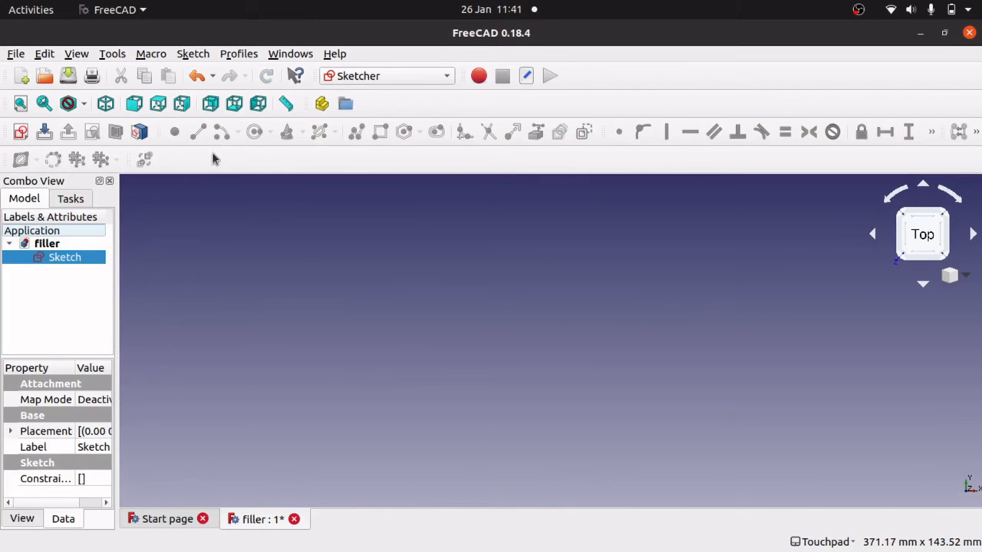
click(388, 75)
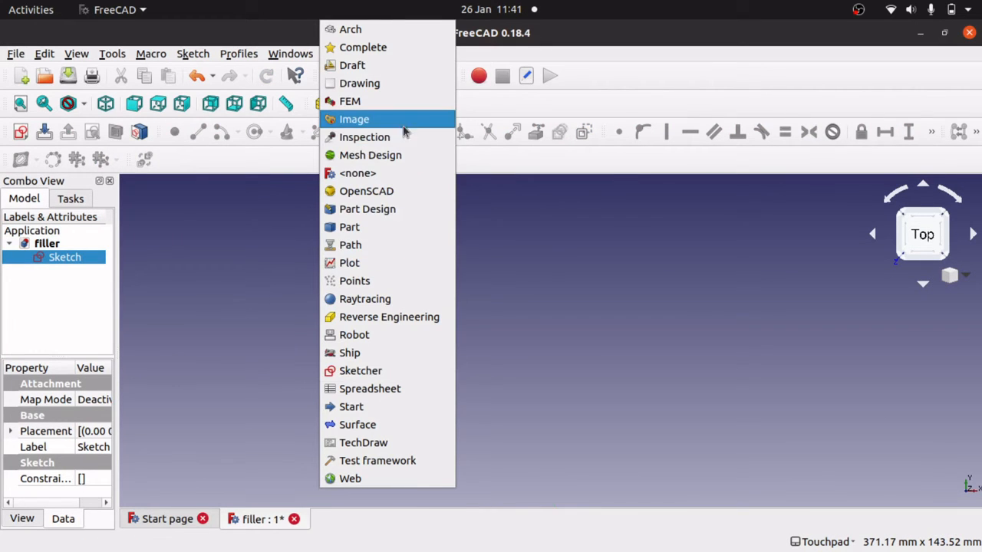
click(355, 119)
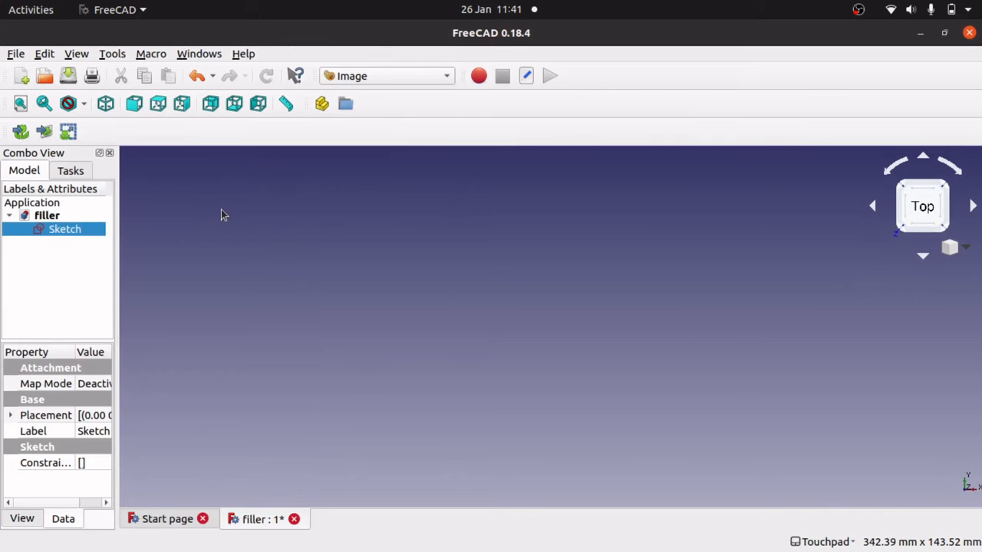
mouse_move(20, 131)
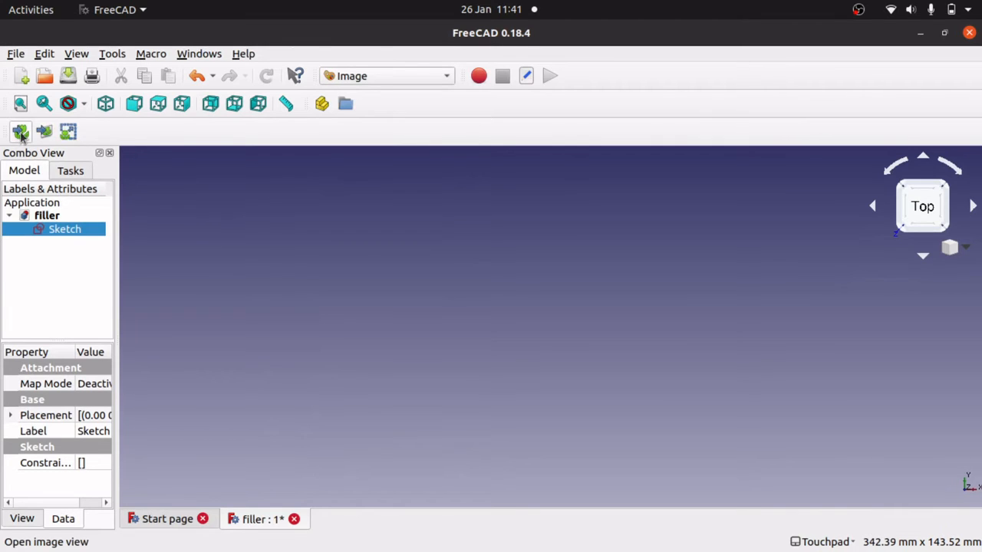
mouse_move(67, 132)
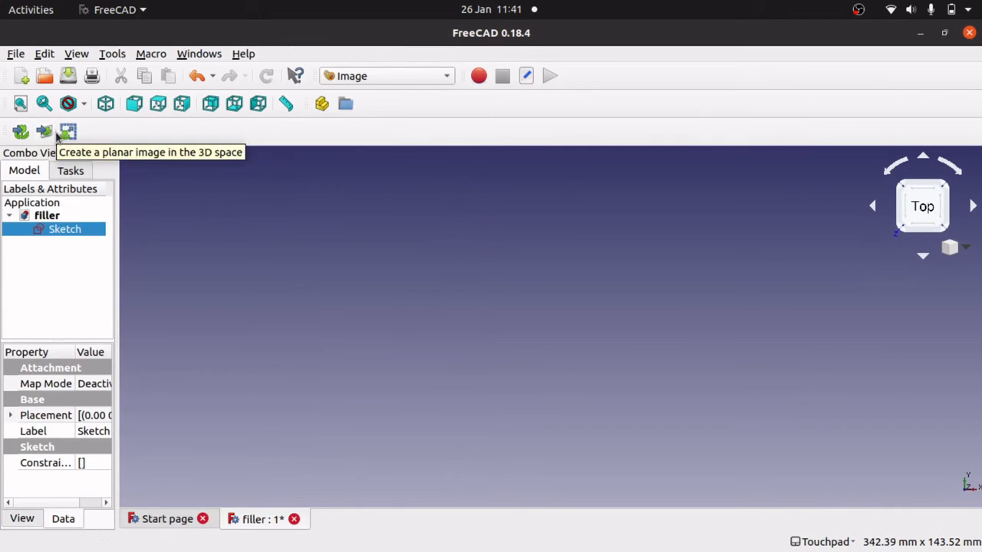
click(67, 131)
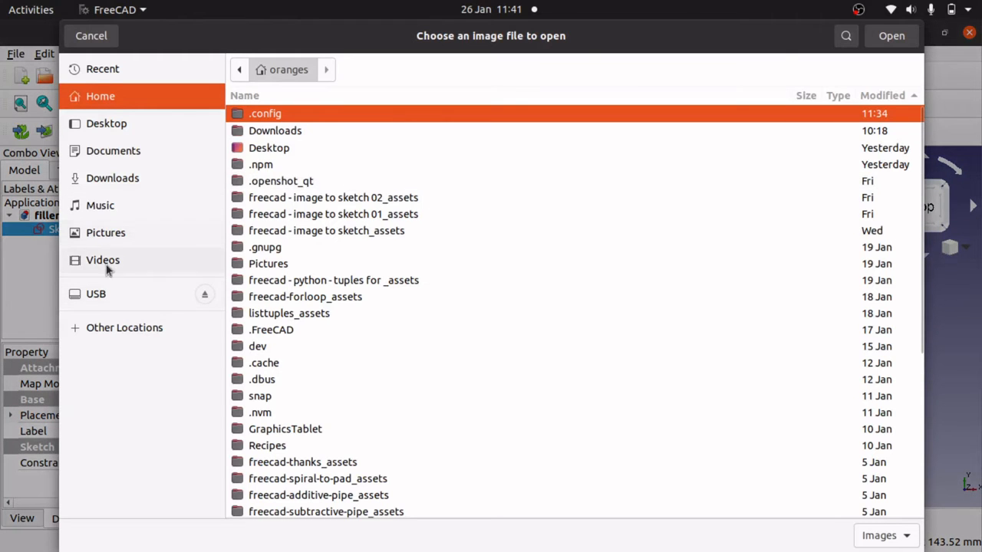
- Open no-scale.jpg from the Downloads folder for import
click(113, 178)
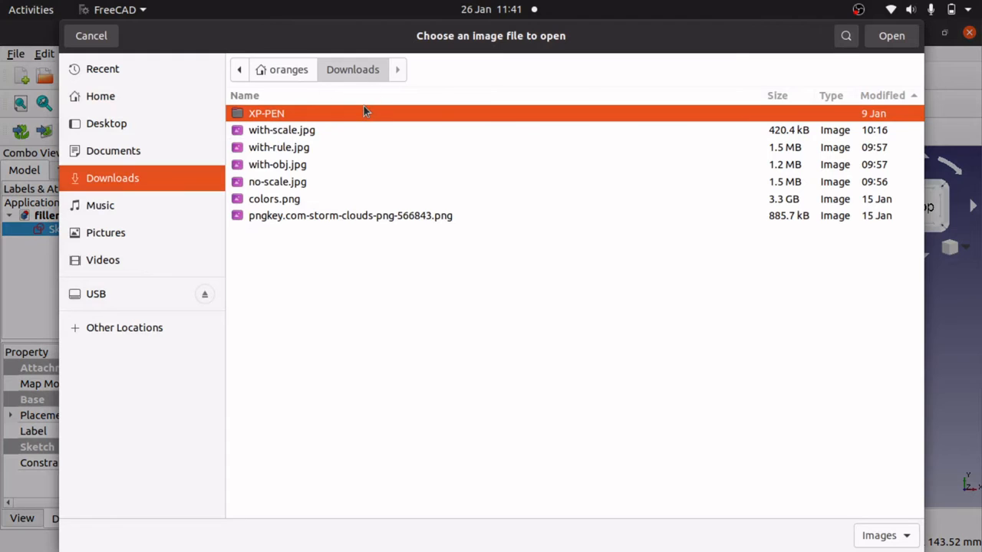
click(278, 182)
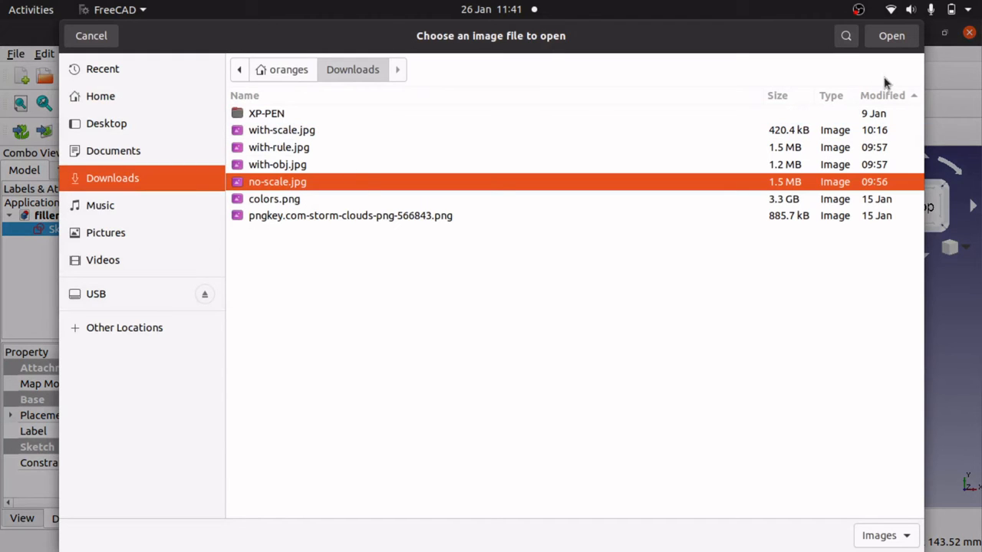
click(891, 35)
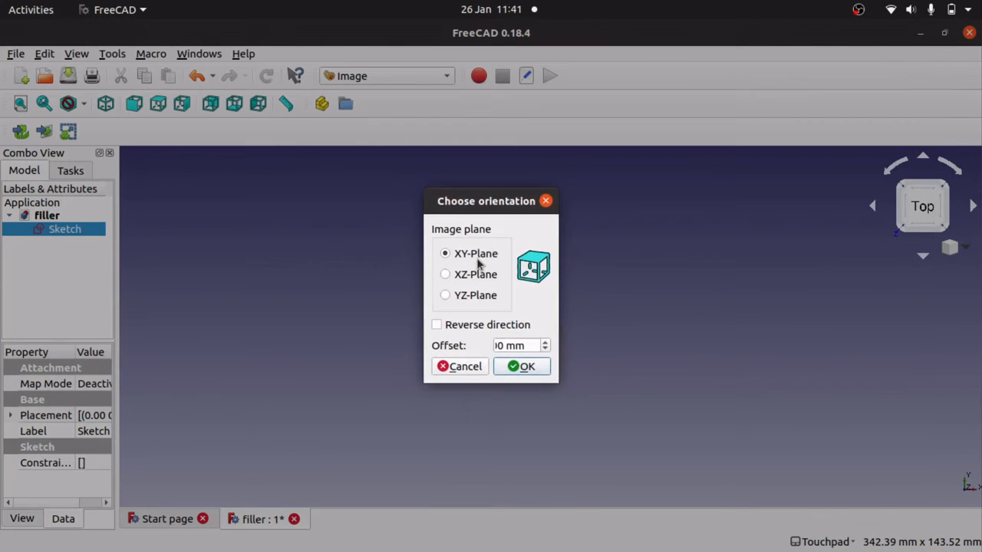
- Place the photo on the XY plane and open the sketch for editing over it
click(522, 366)
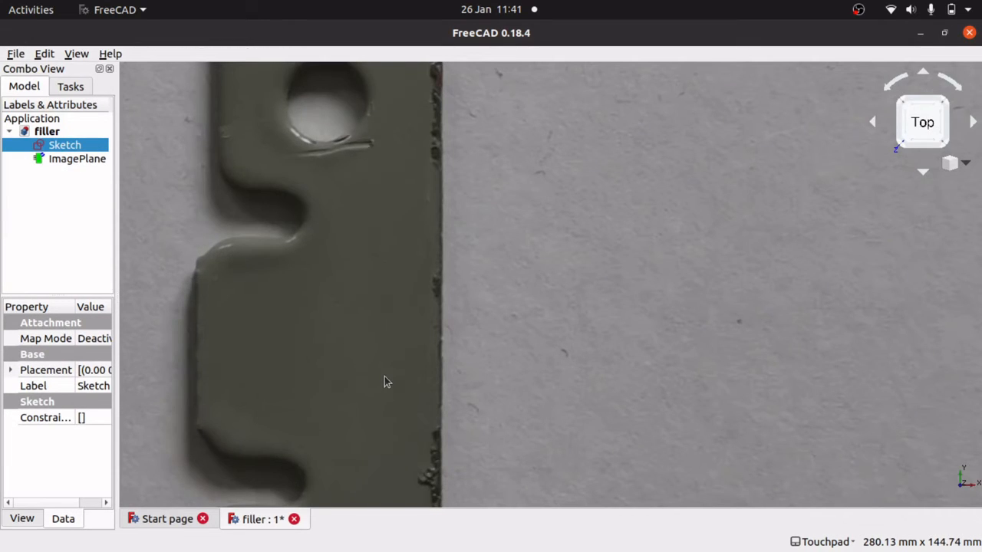
double_click(63, 145)
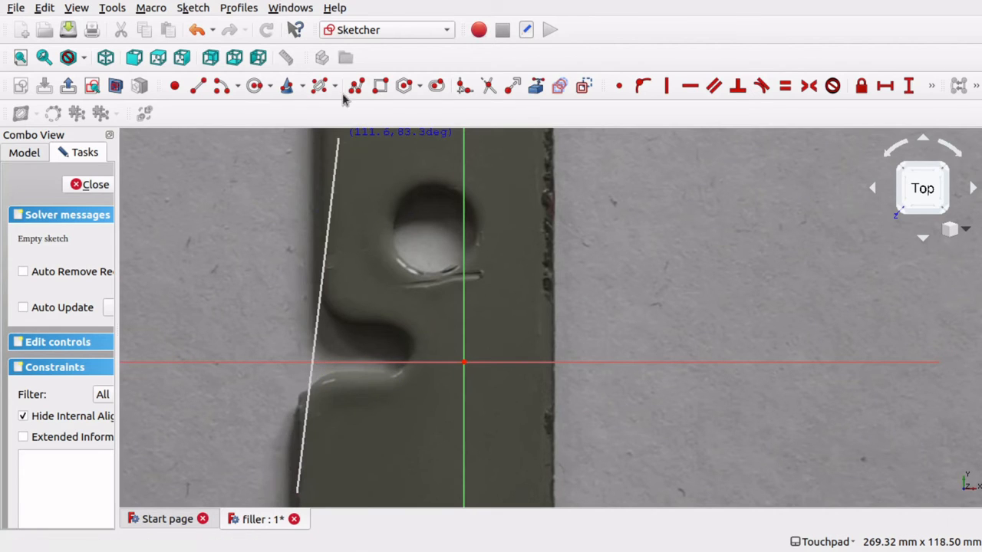
mouse_move(355, 85)
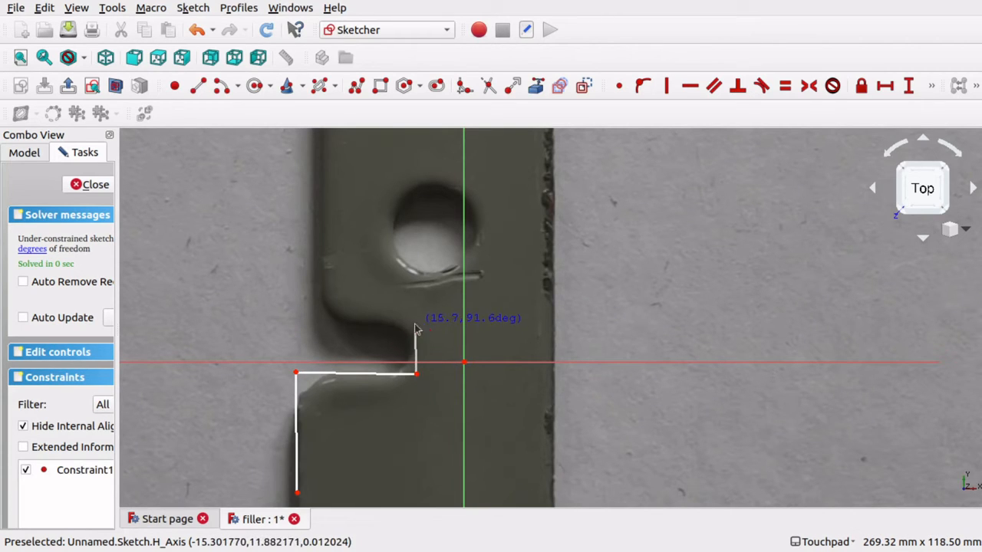
- Extend the traced polyline along the part's left edge up to its top
click(324, 338)
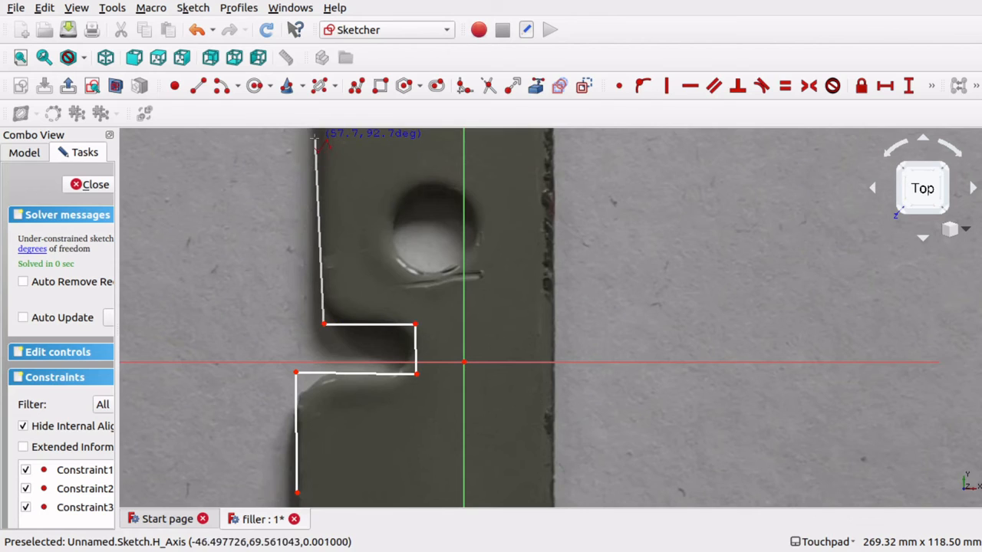
drag(315, 142, 452, 196)
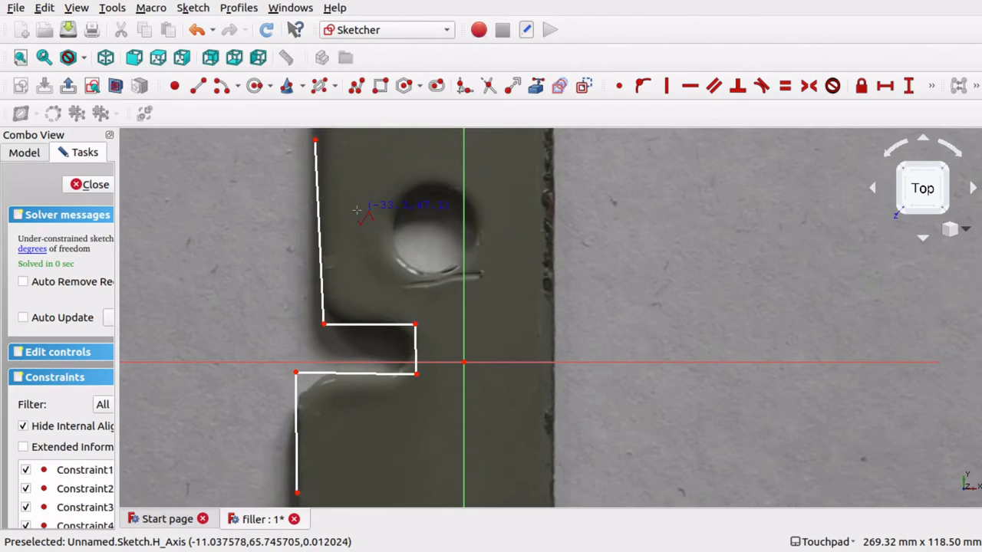
mouse_move(313, 206)
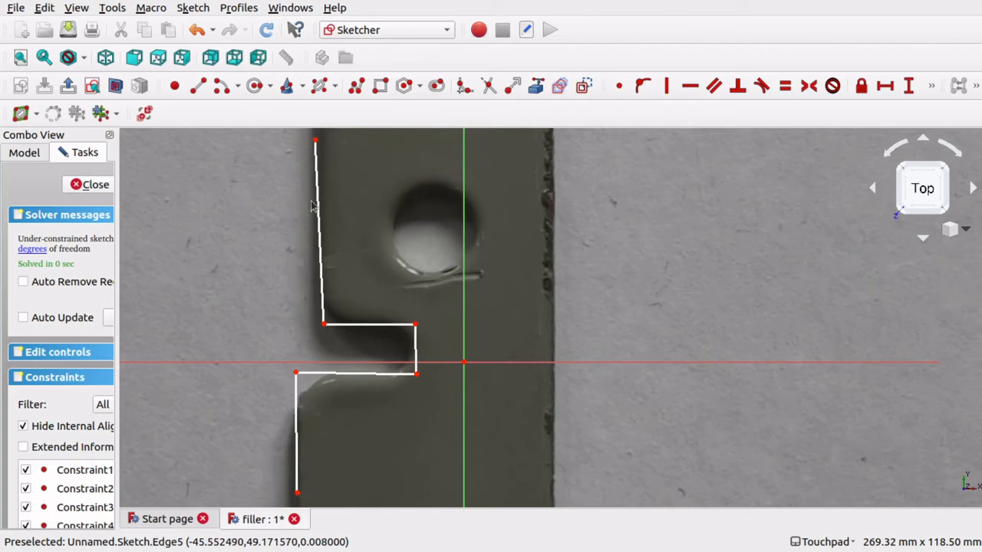
- Apply vertical and horizontal constraints to the long side edges and the notch's step edges
click(317, 230)
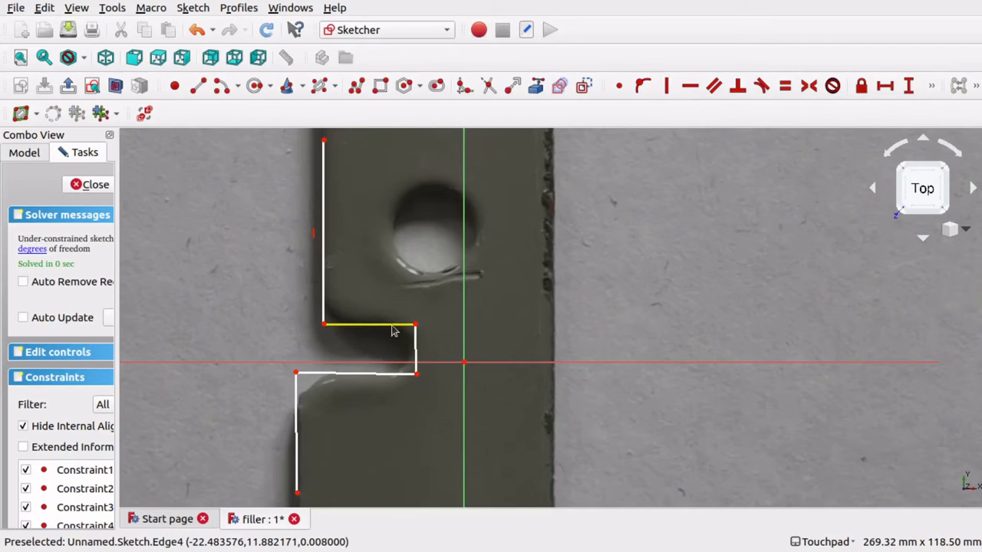
click(692, 85)
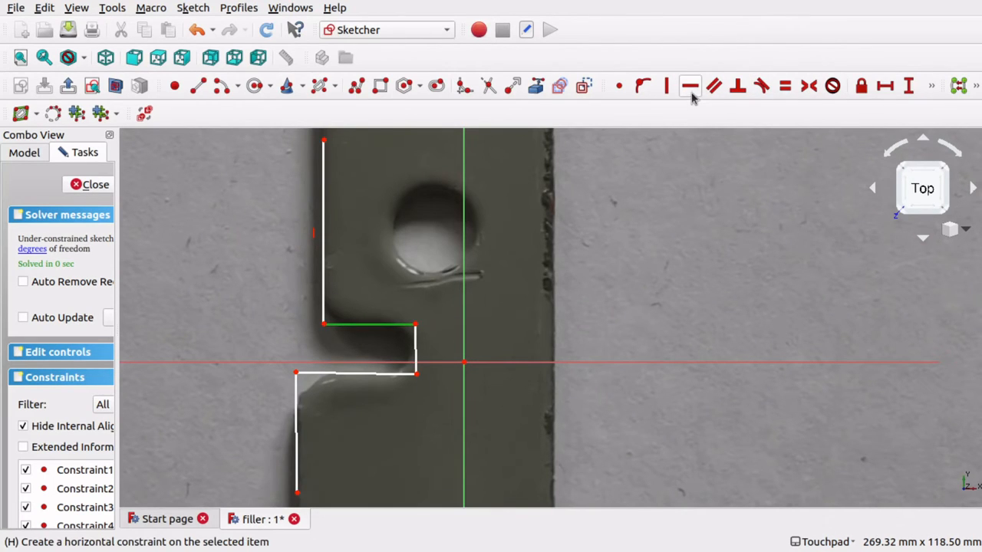
click(692, 85)
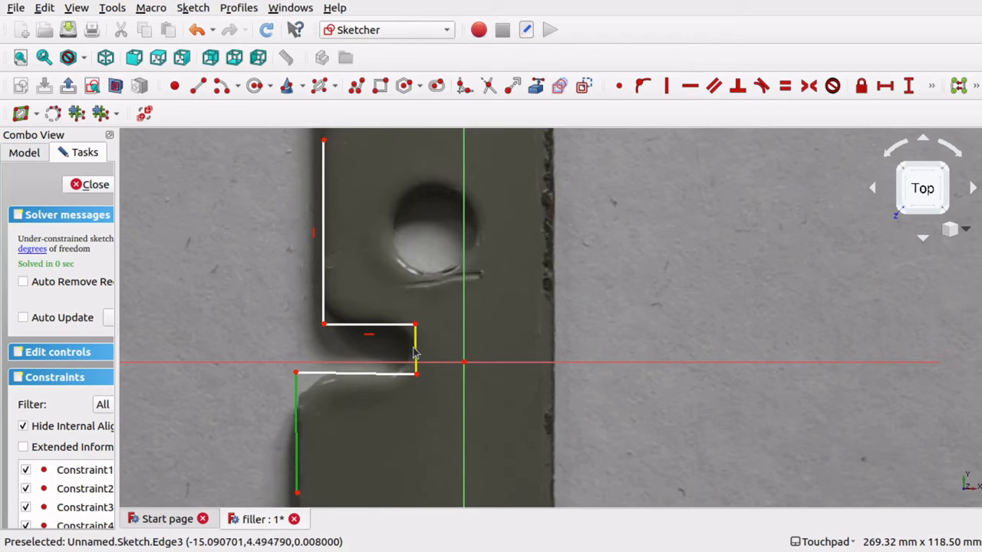
click(671, 84)
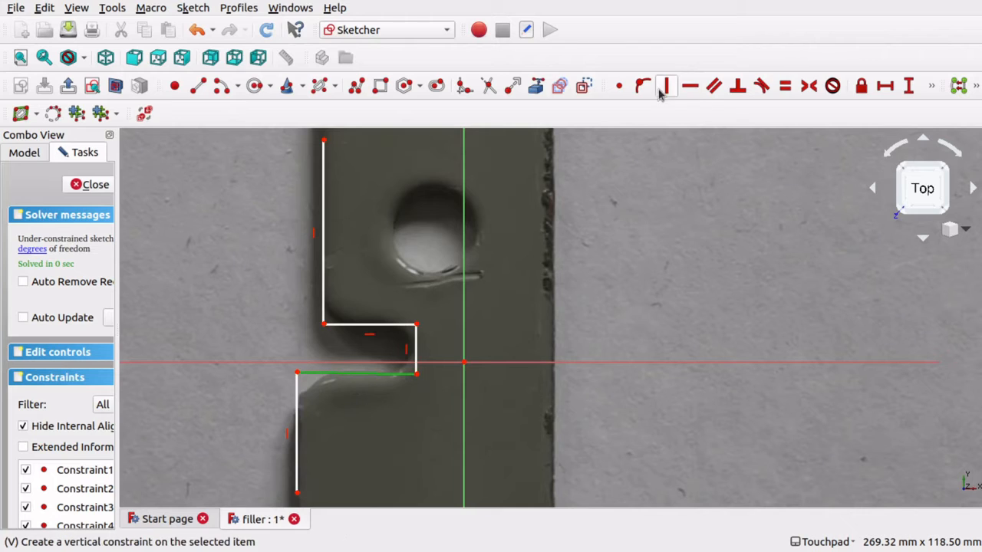
click(668, 85)
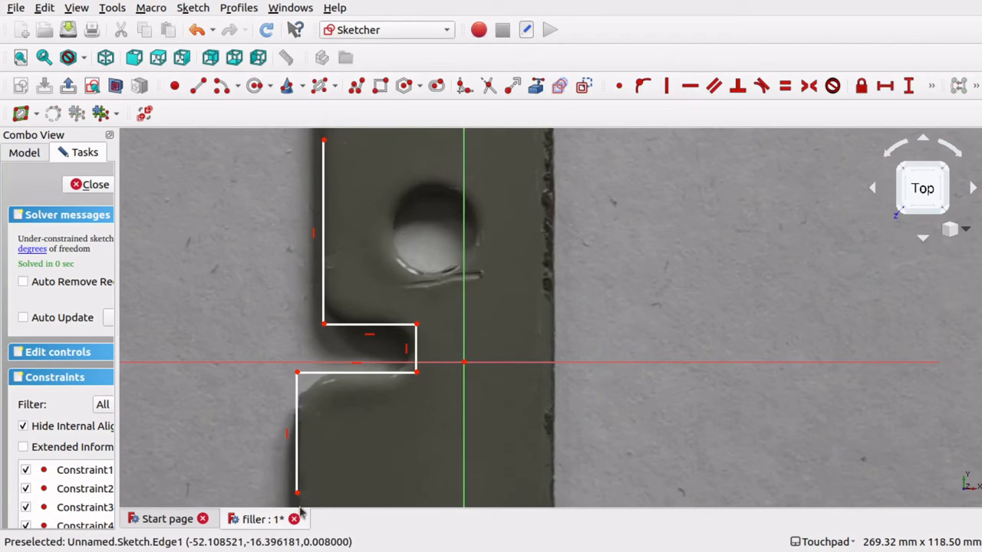
mouse_move(415, 377)
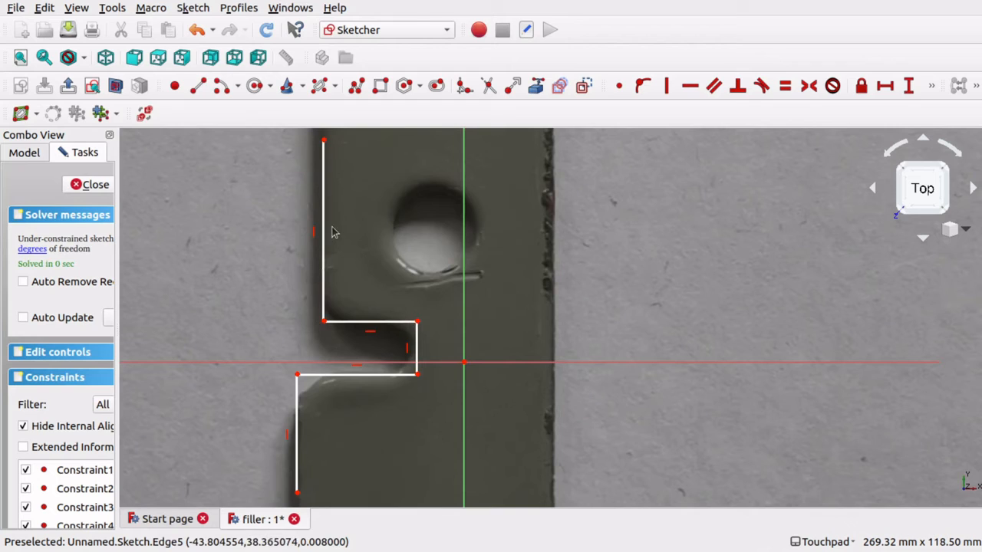
mouse_move(378, 447)
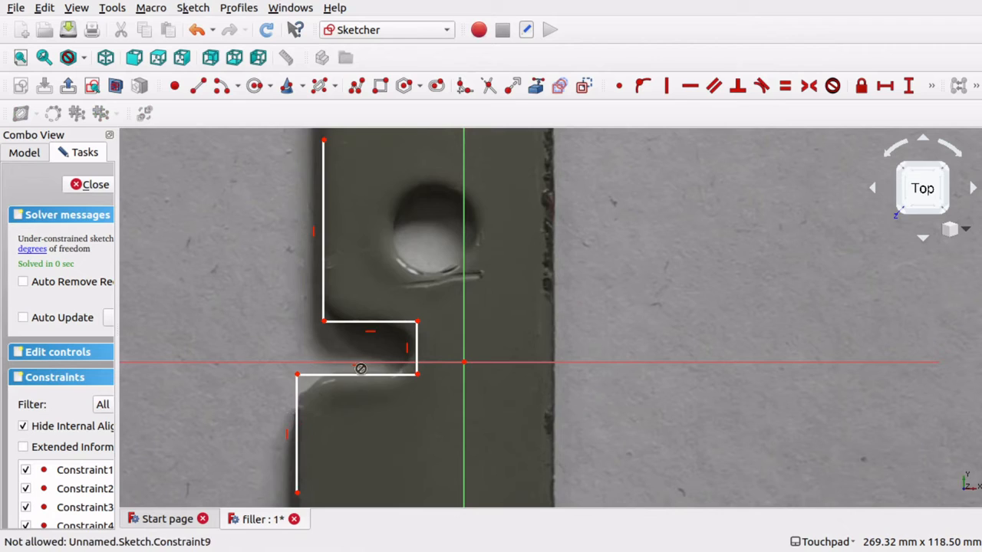
mouse_move(353, 373)
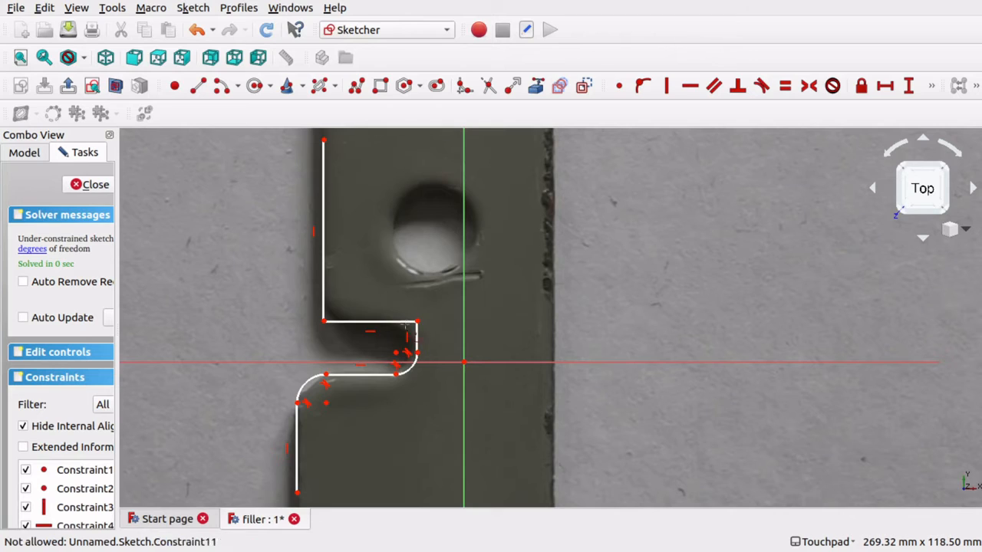
mouse_move(417, 351)
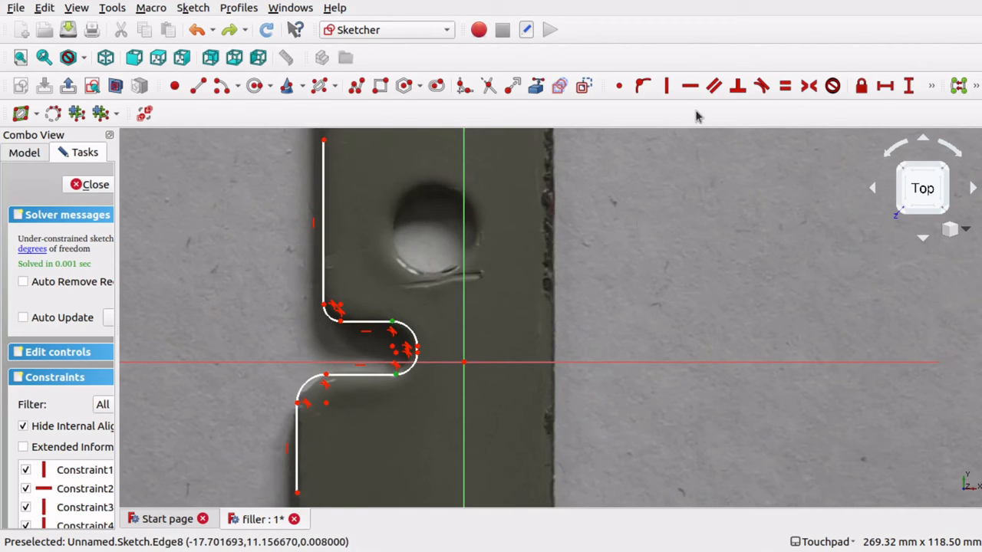
mouse_move(669, 85)
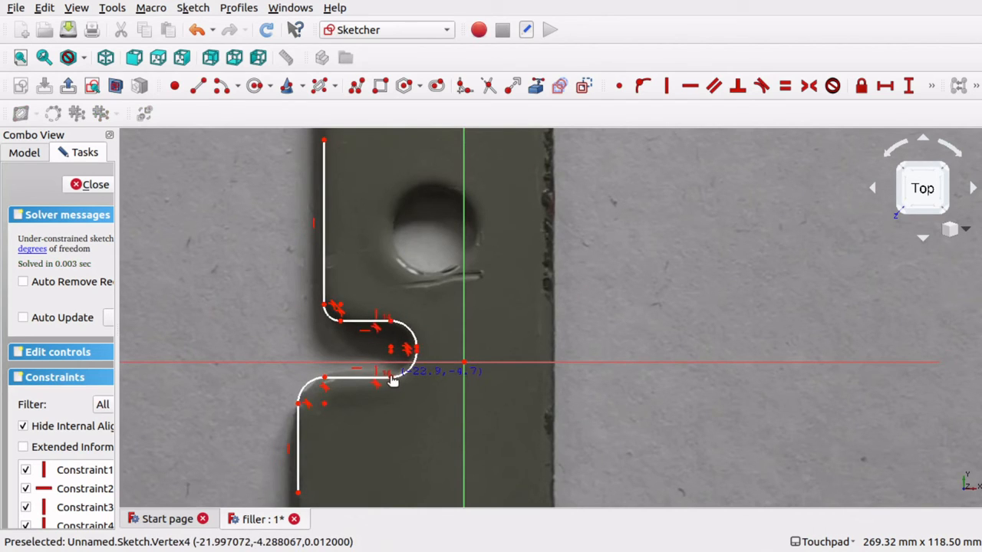
mouse_move(405, 332)
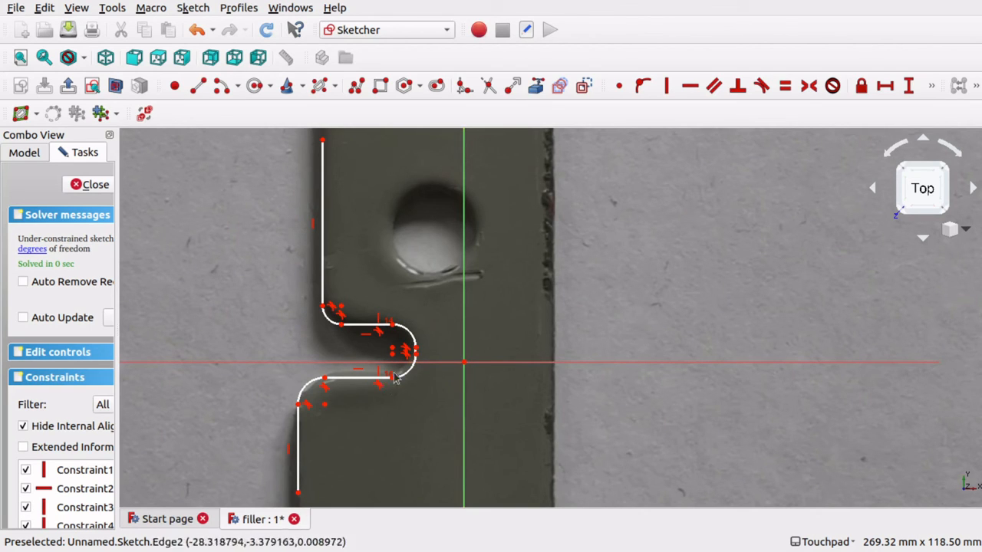
mouse_move(477, 381)
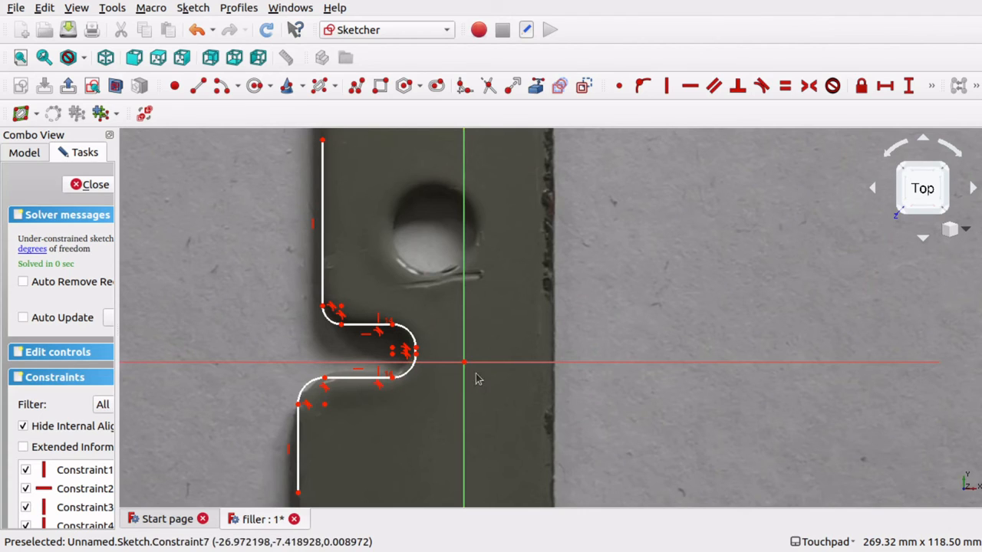
mouse_move(328, 416)
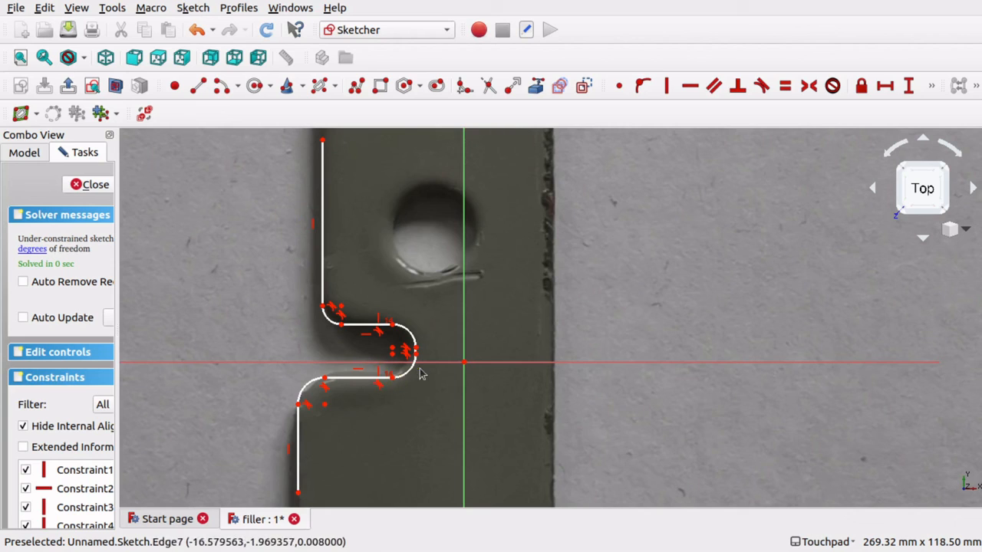
mouse_move(399, 327)
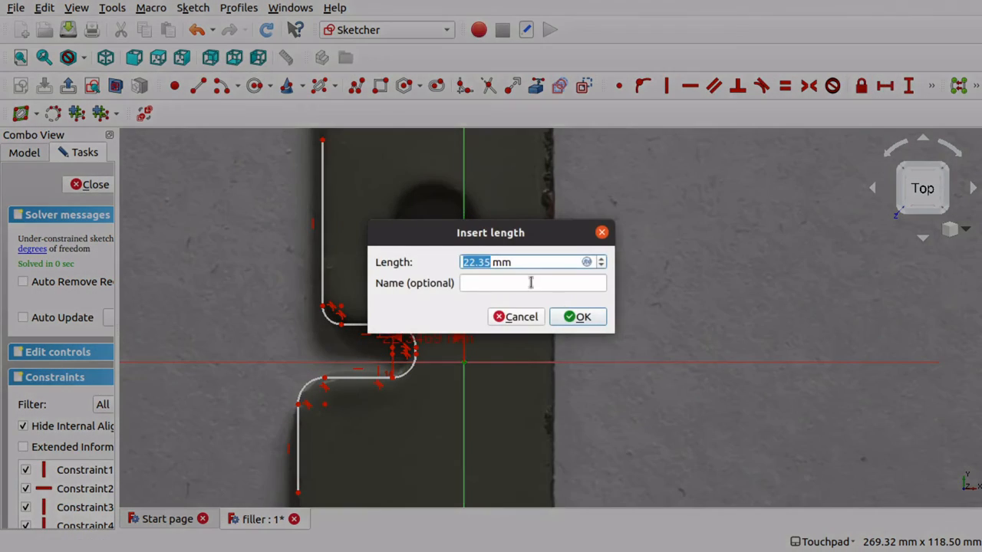
- Locate the notch from the origin with 22.35 mm and 4.81 mm distance constraints
click(578, 316)
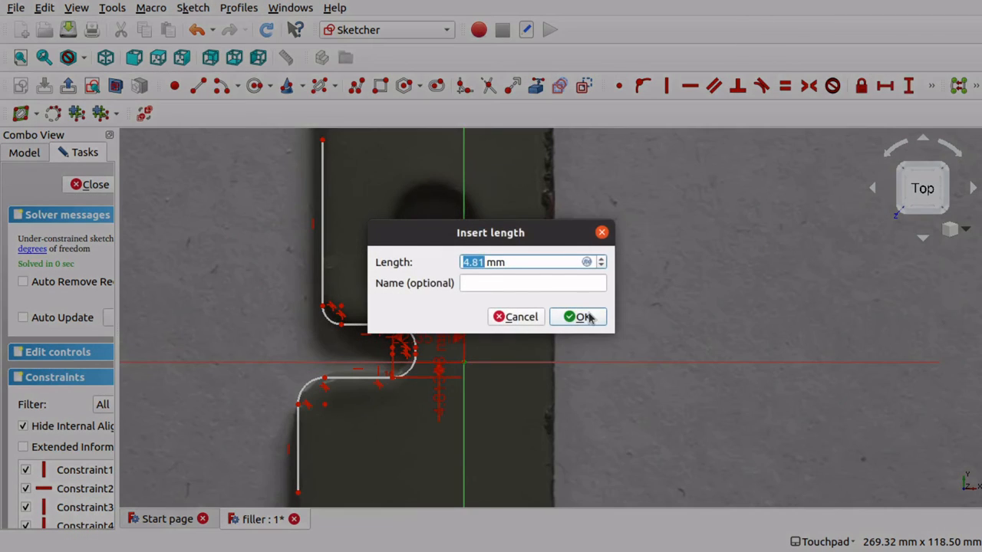
click(580, 317)
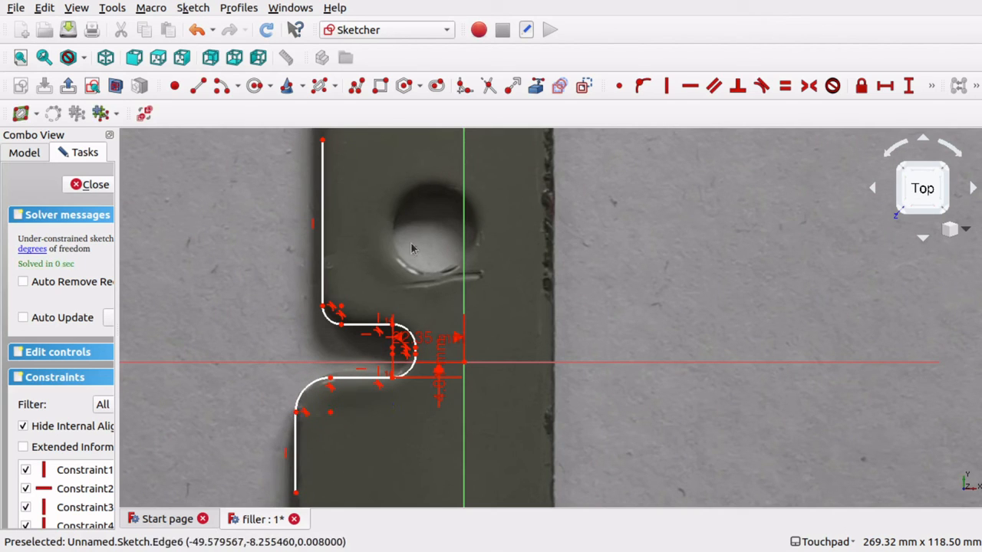
mouse_move(338, 326)
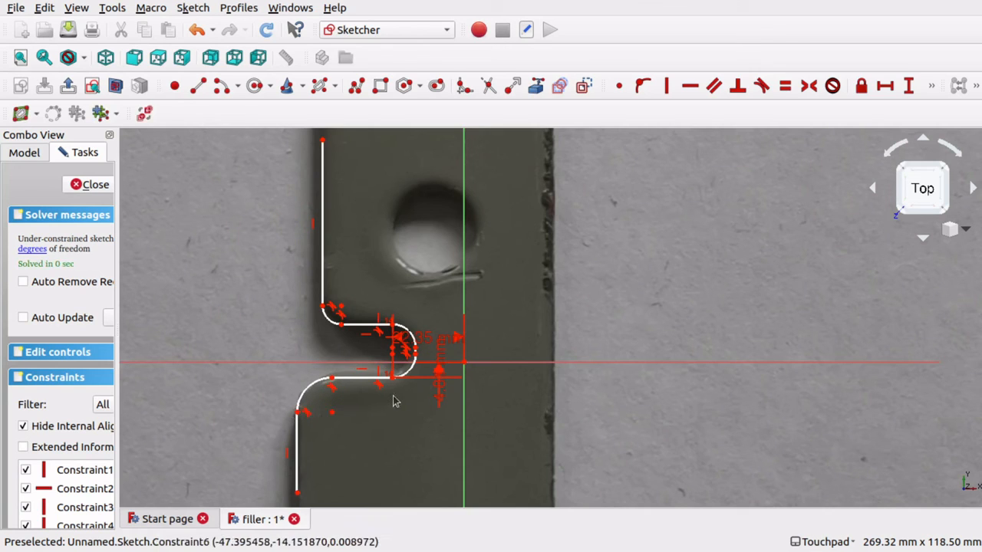
mouse_move(393, 388)
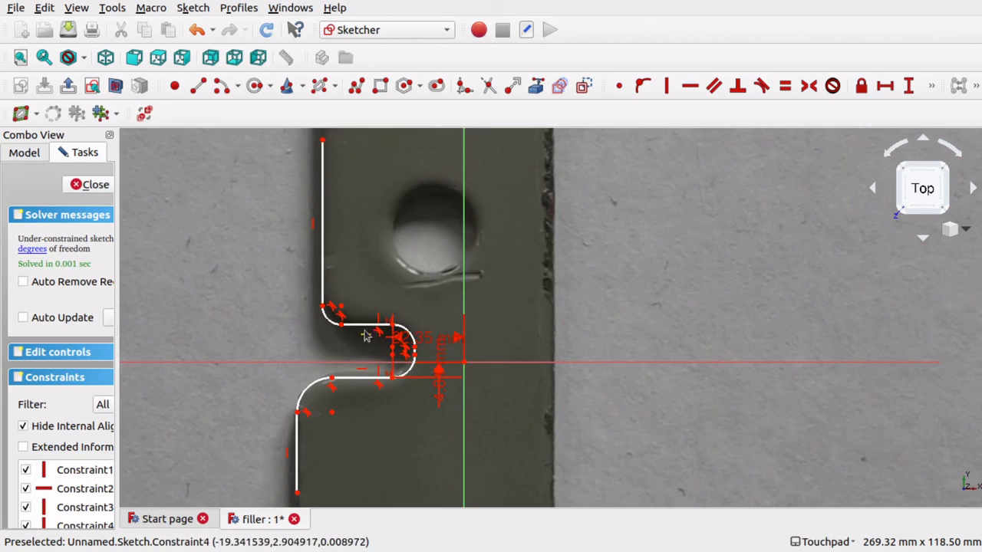
mouse_move(529, 213)
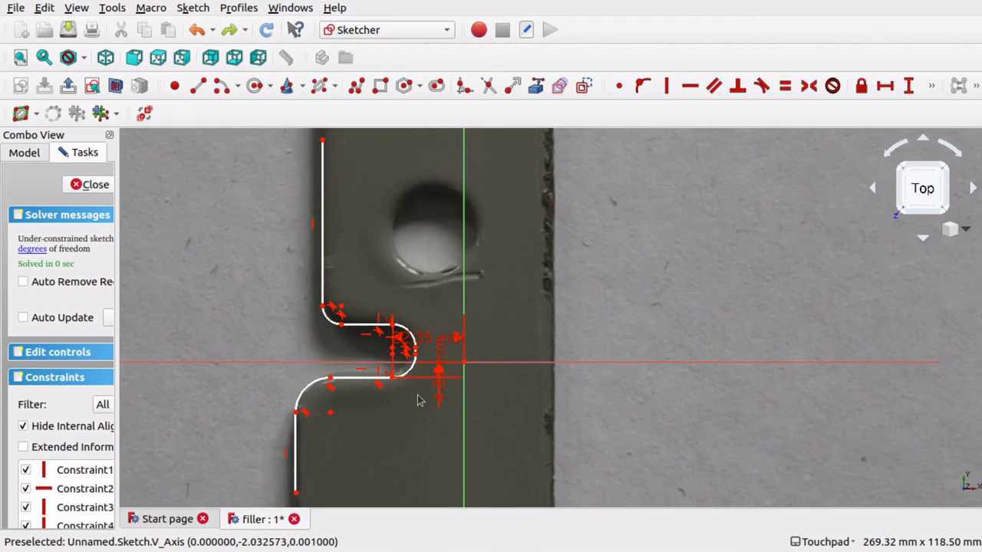
click(315, 231)
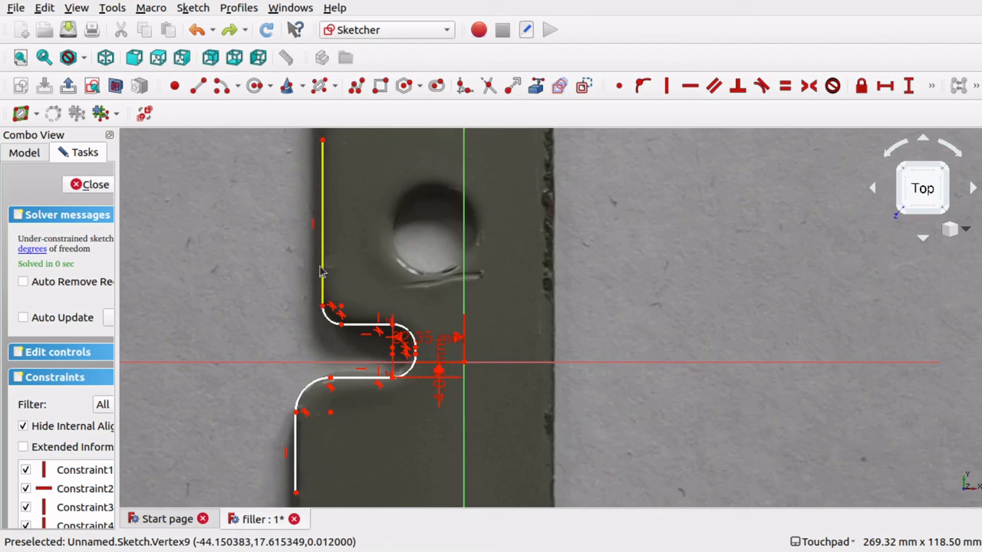